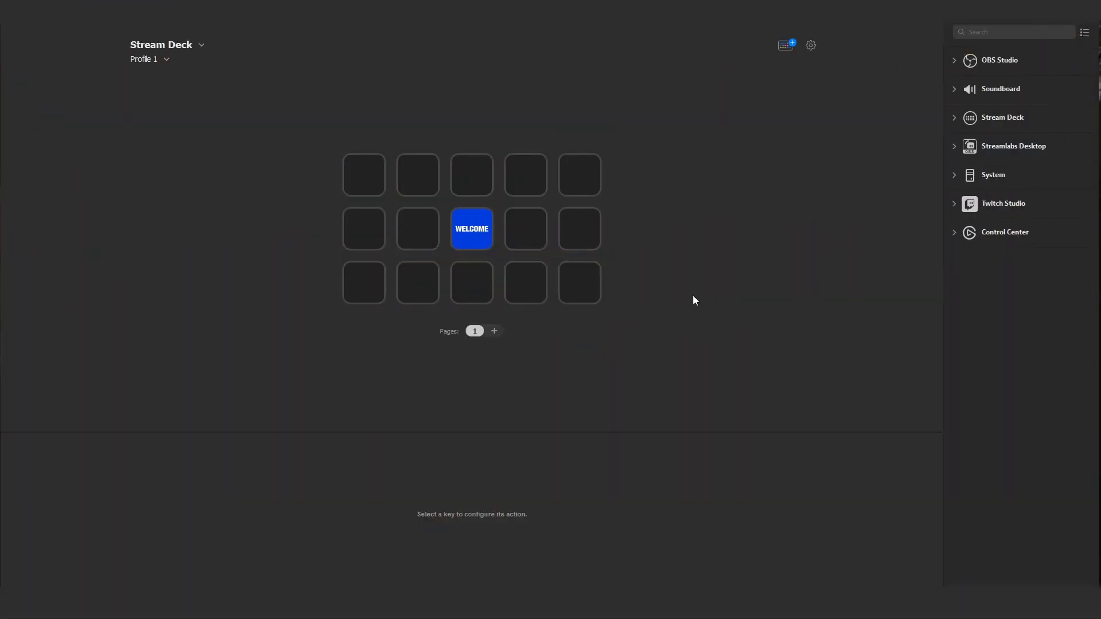
mouse_move(785, 53)
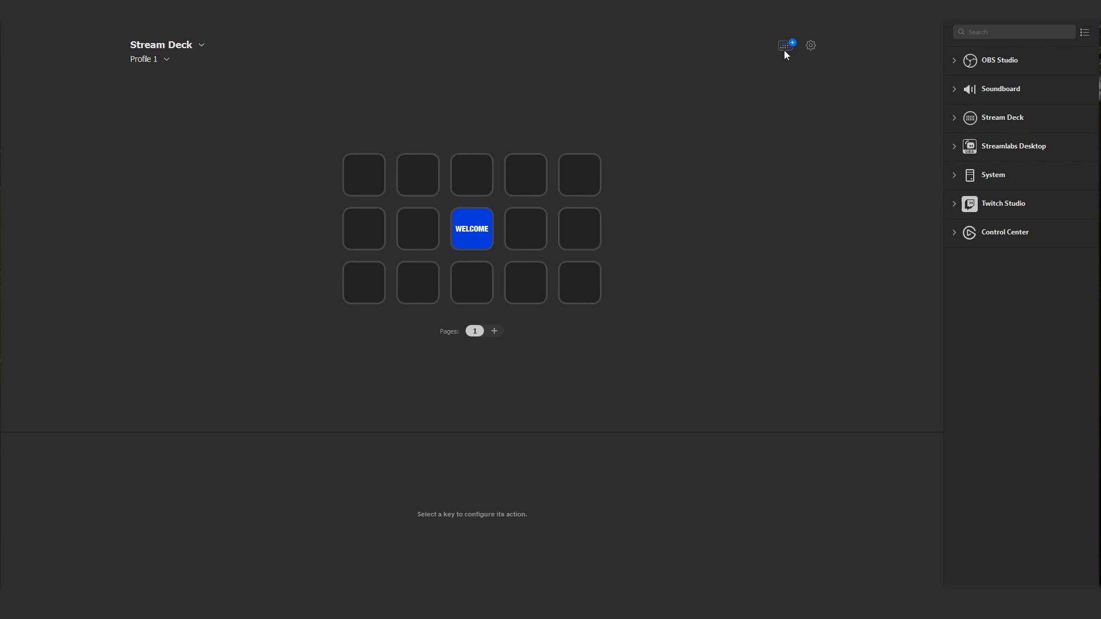
Step: Search the Stream Deck store for 'resolve' and install both DaVinci Resolve icon packs
left_click(784, 44)
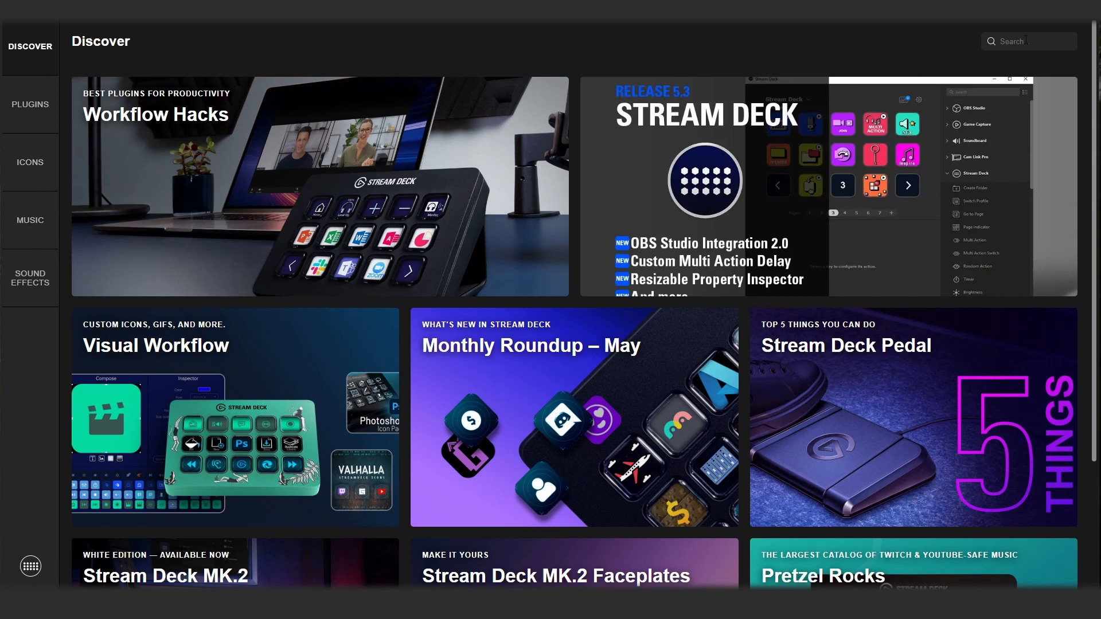
type("resolve")
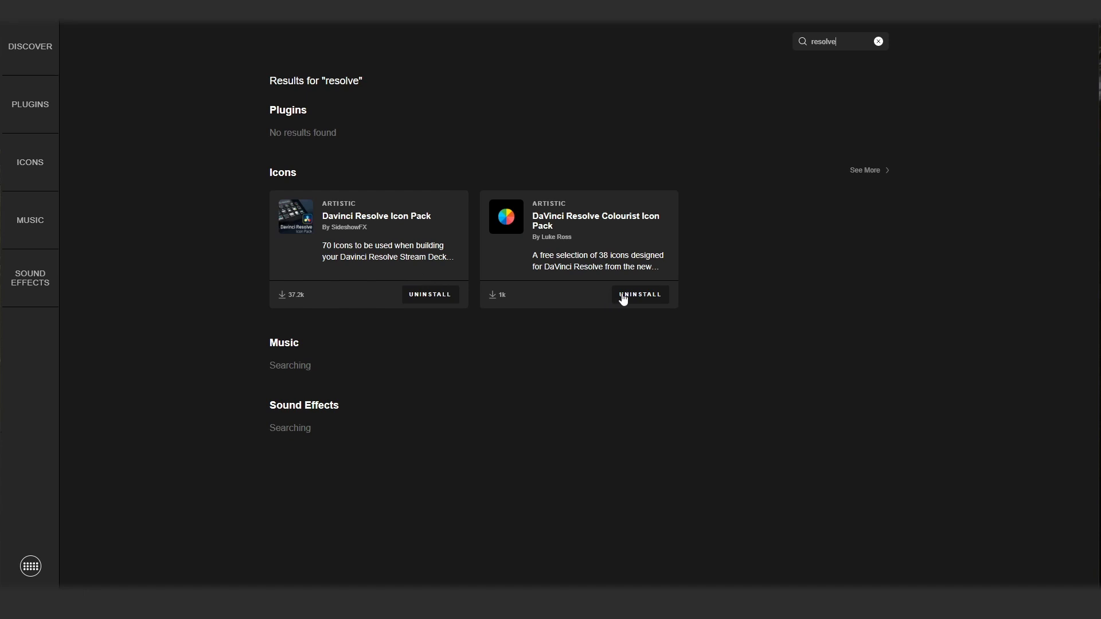
mouse_move(403, 295)
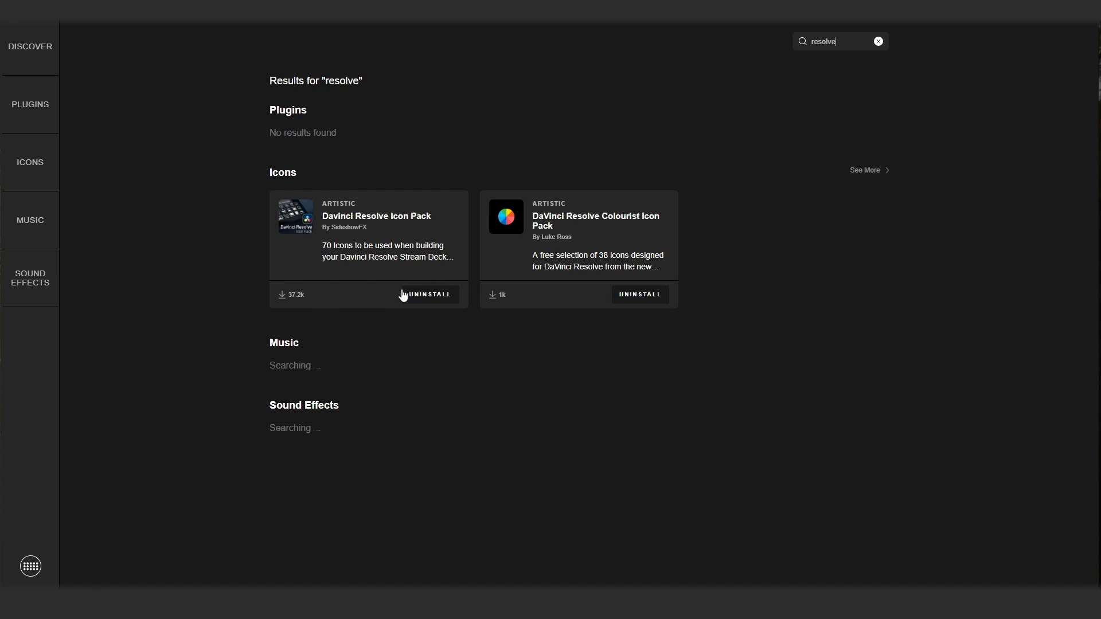
mouse_move(575, 259)
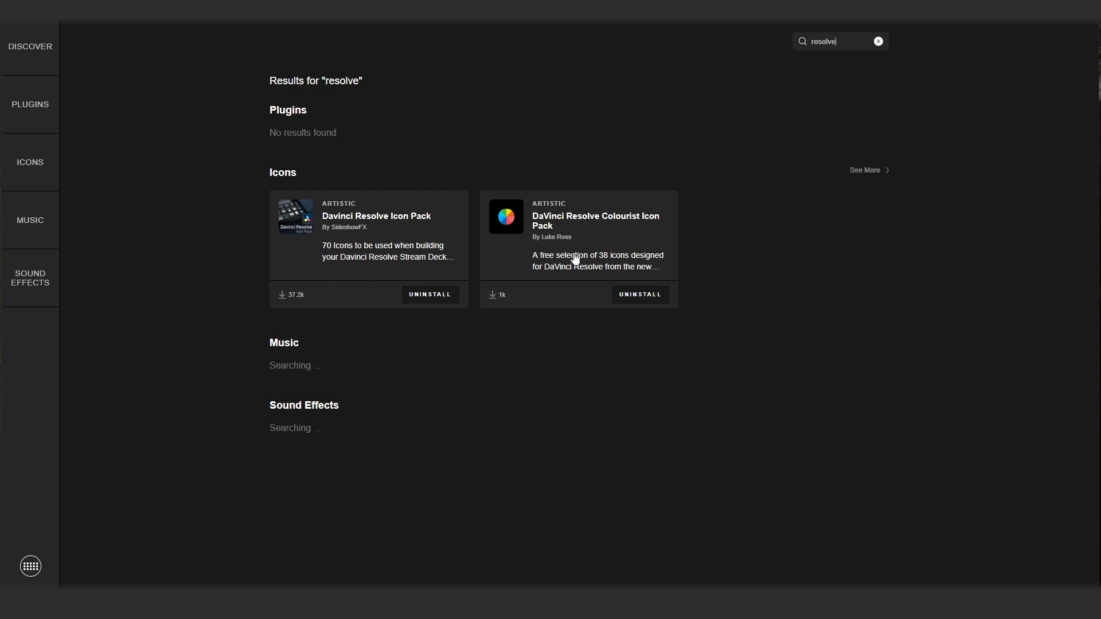
mouse_move(488, 271)
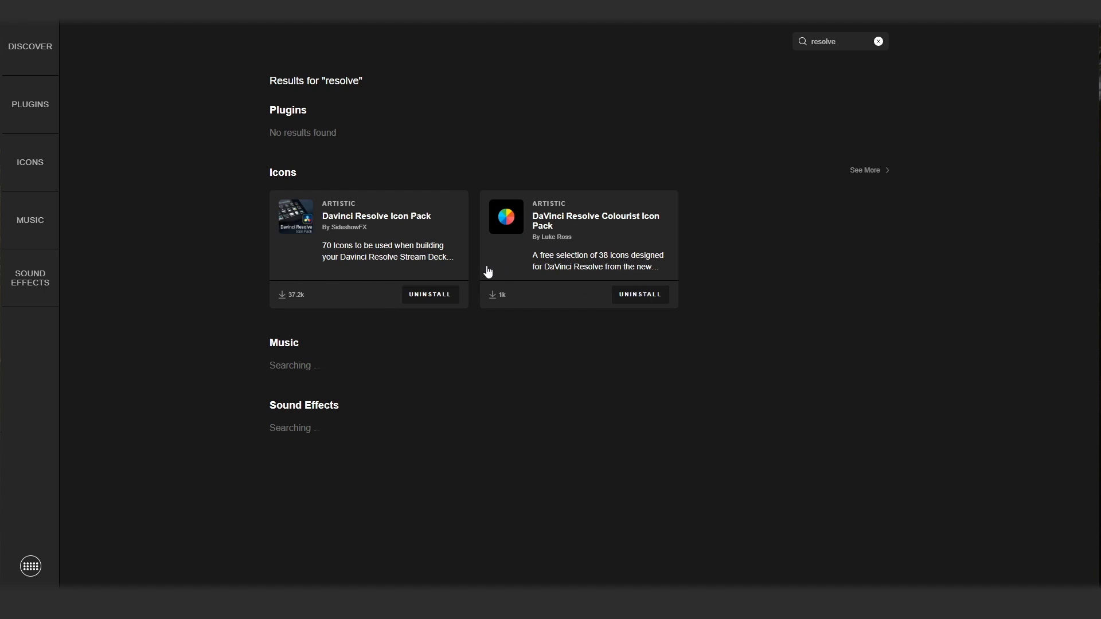
mouse_move(472, 273)
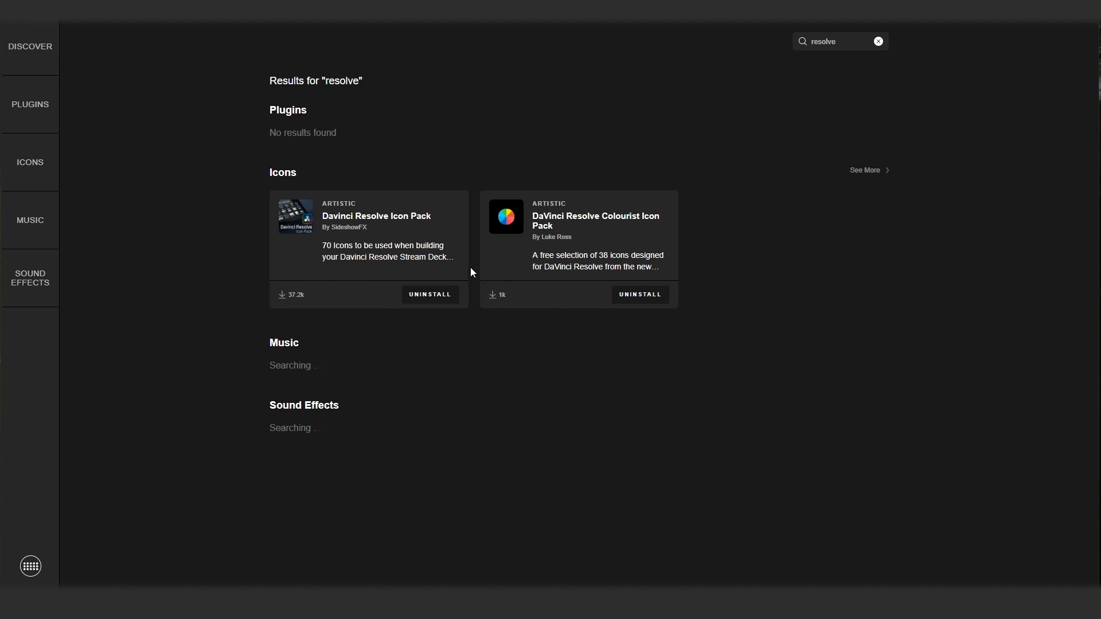
mouse_move(473, 269)
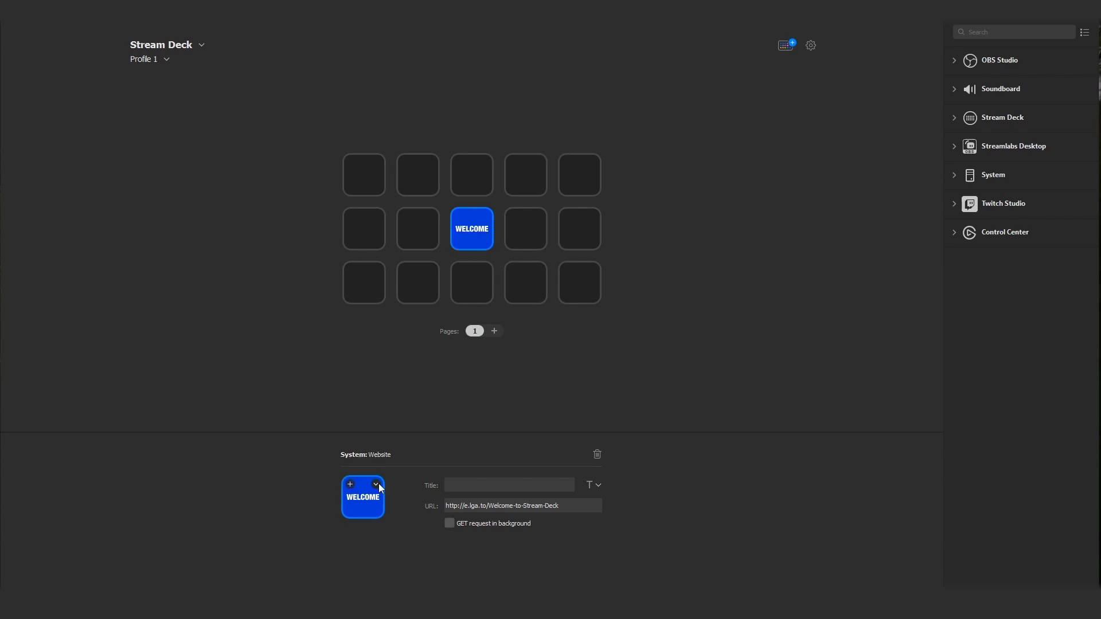
Step: Put the rocket icon from the Colourist Icon Pack library on the WELCOME key
left_click(375, 484)
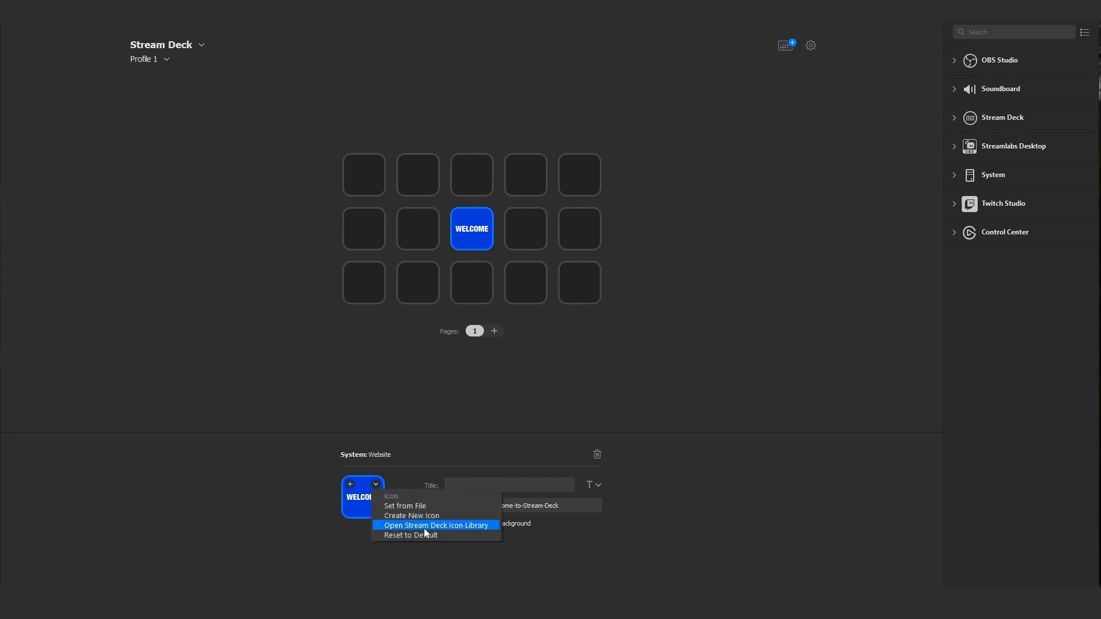
left_click(434, 525)
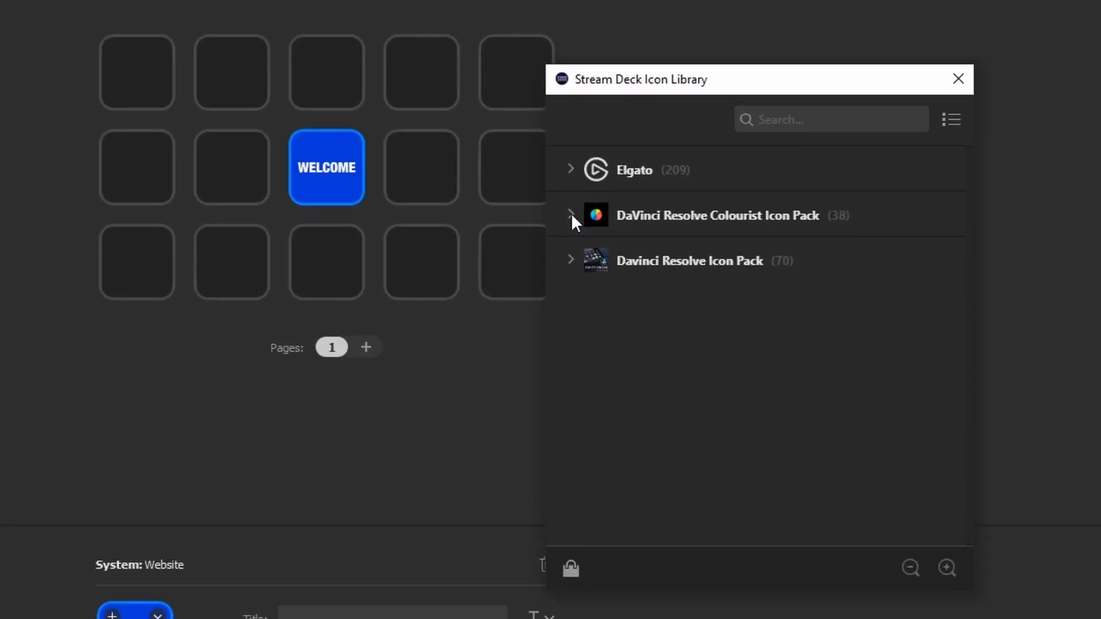
left_click(571, 215)
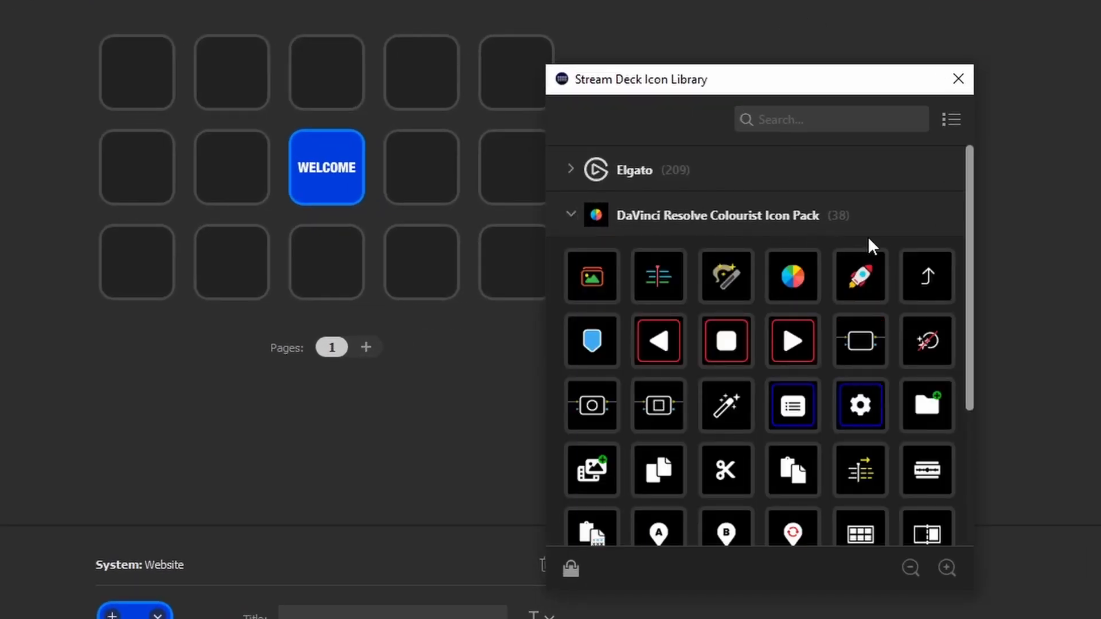
left_click(860, 277)
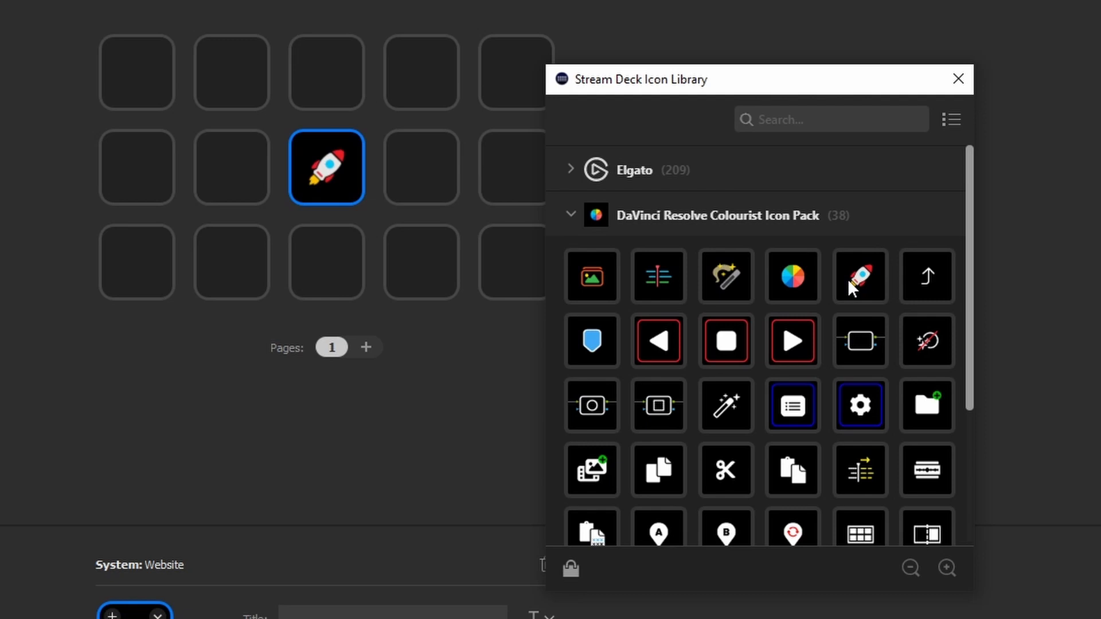
mouse_move(592, 229)
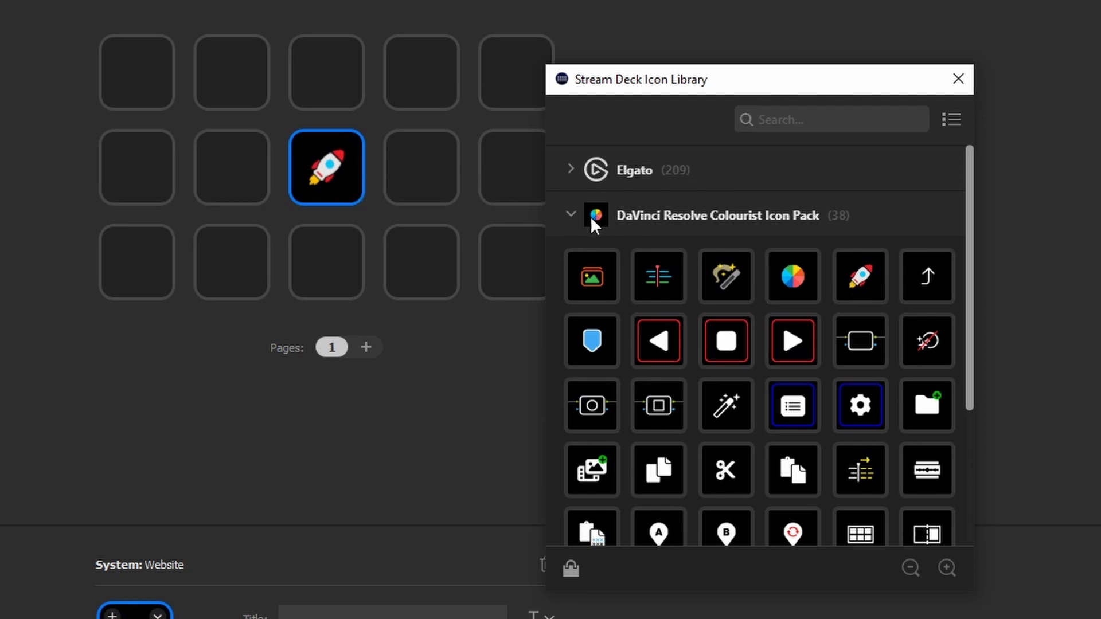
Step: Collapse and re-expand the Colourist pack's icon list in the library
left_click(572, 212)
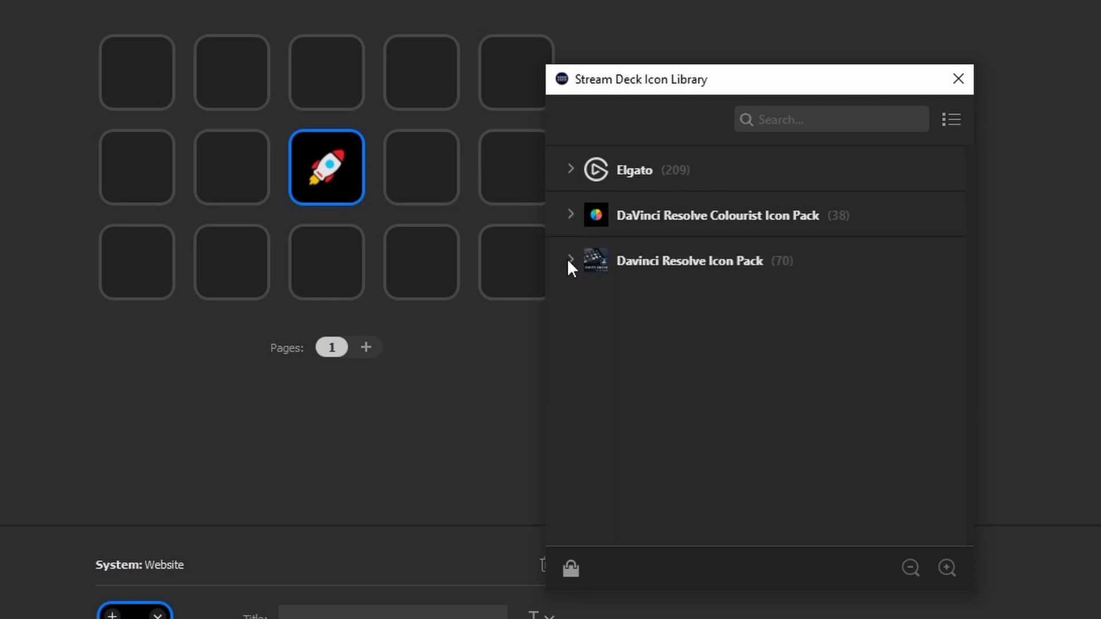
left_click(570, 260)
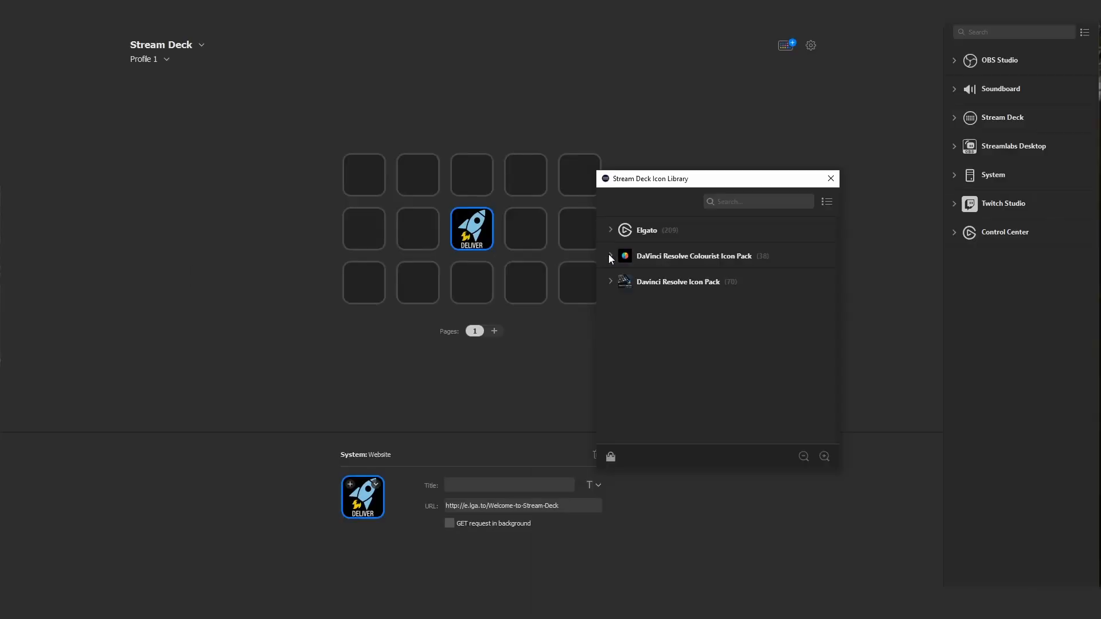
left_click(610, 256)
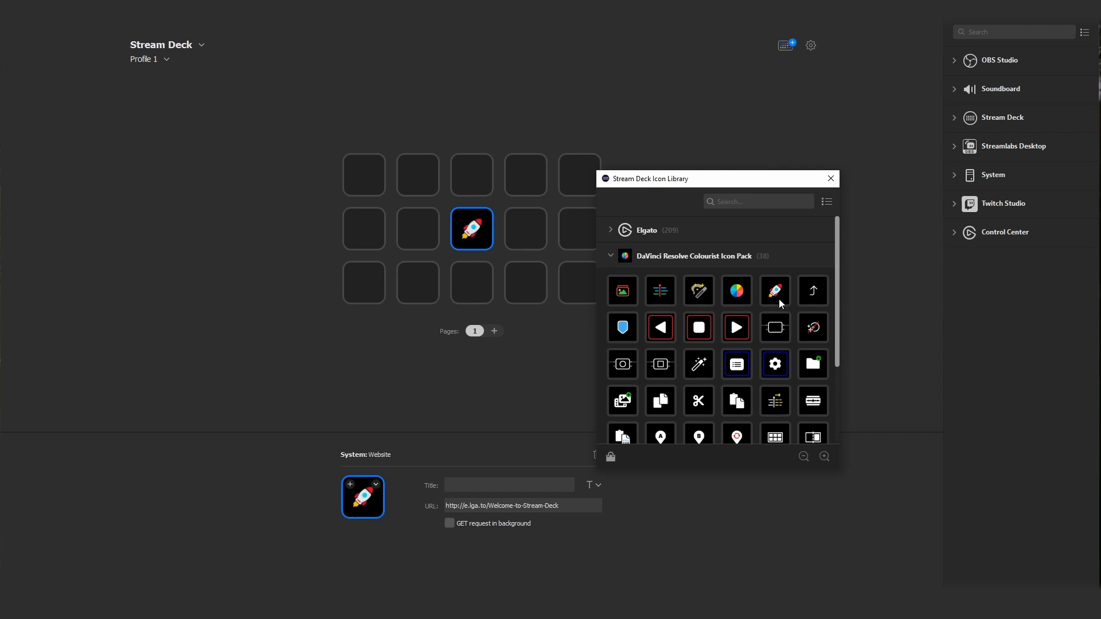
mouse_move(830, 178)
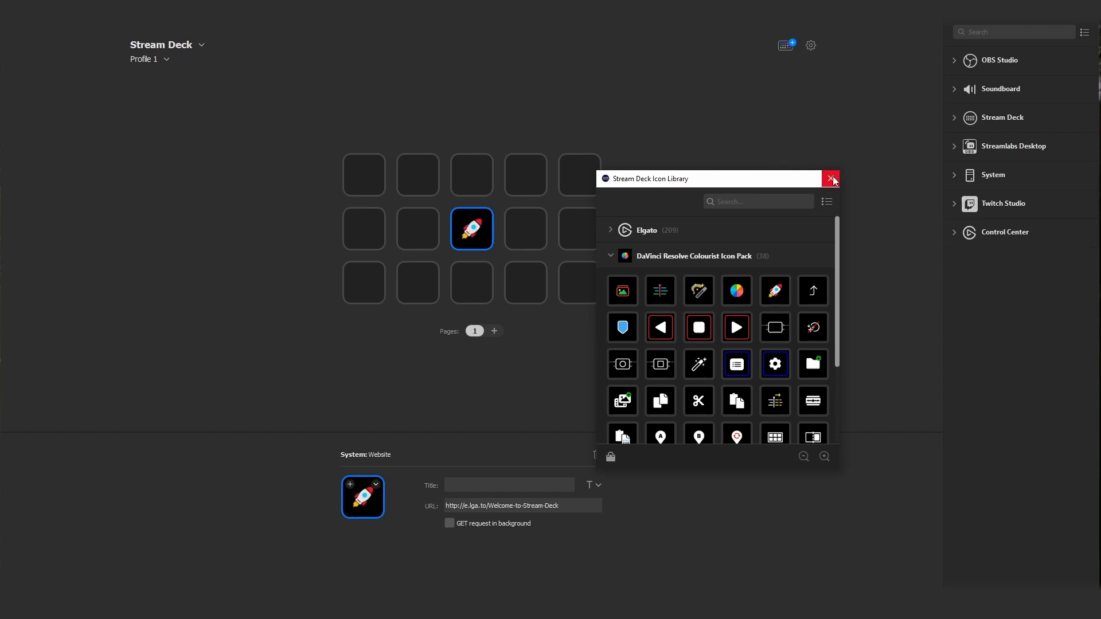
Step: Close the icon library and open the Colourist Icon Pack details from a 'resolve' store search
left_click(830, 178)
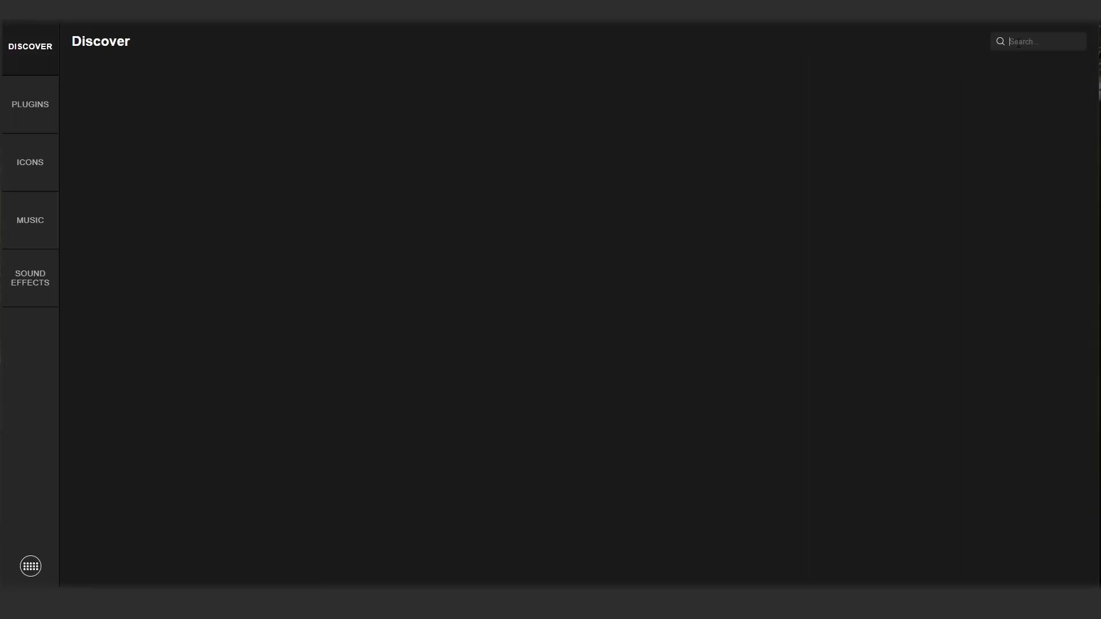
type("resolve")
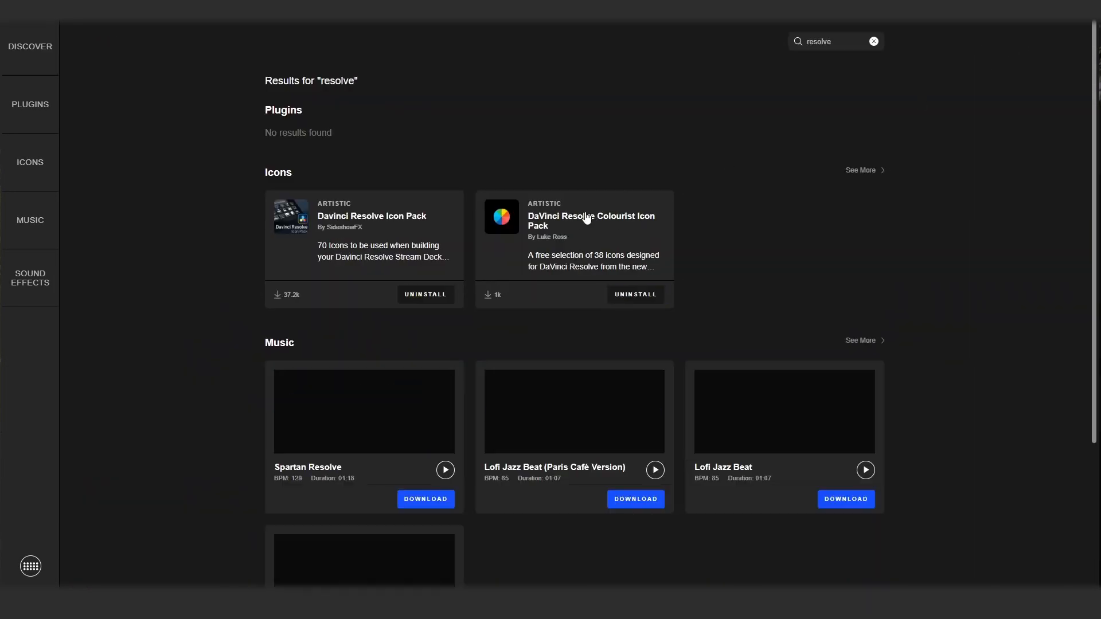
left_click(591, 218)
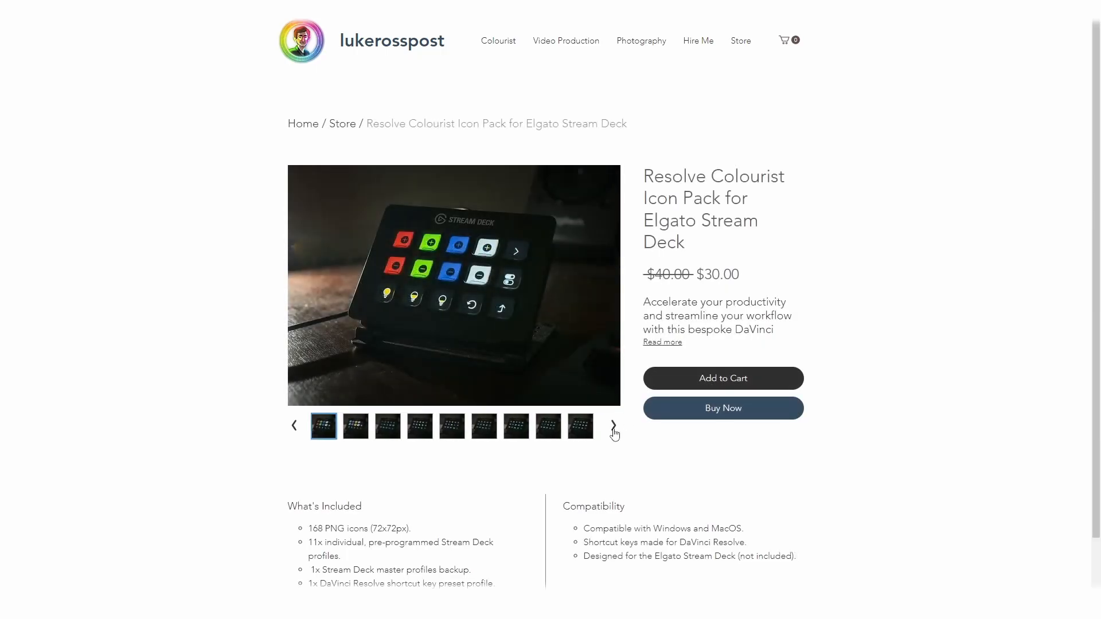
Step: Page through the product photo gallery until the full icon sheet appears
left_click(612, 428)
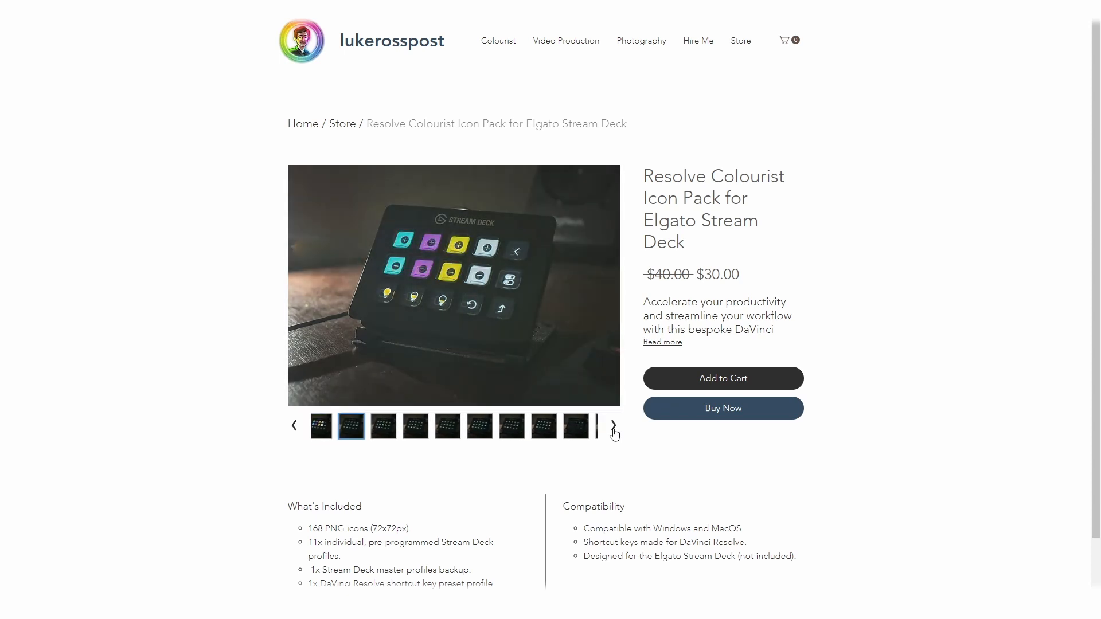
left_click(612, 427)
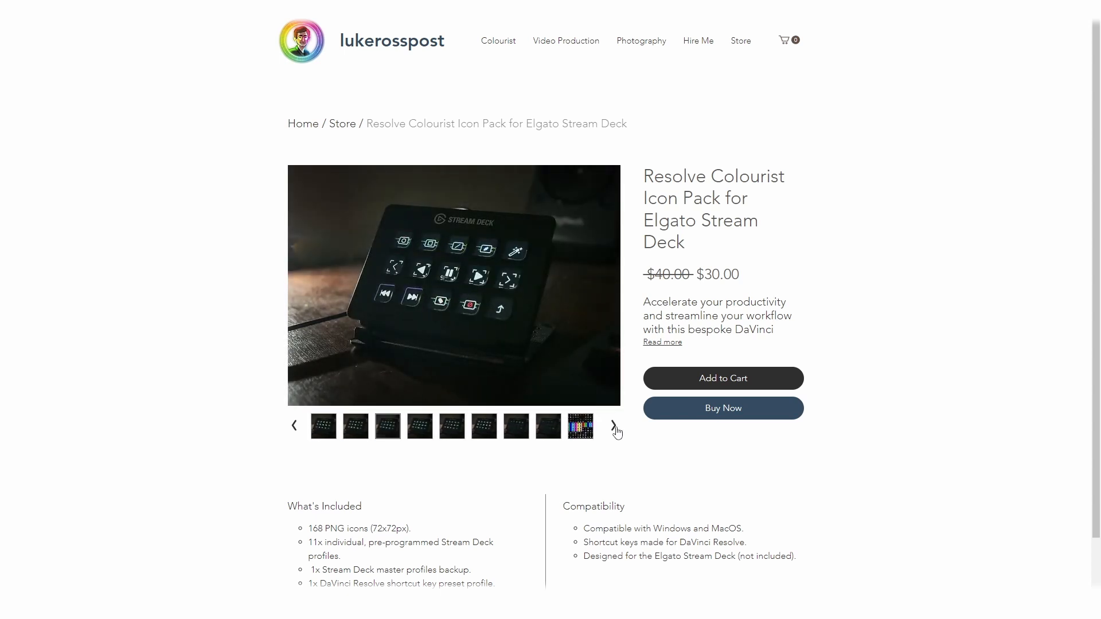
left_click(419, 426)
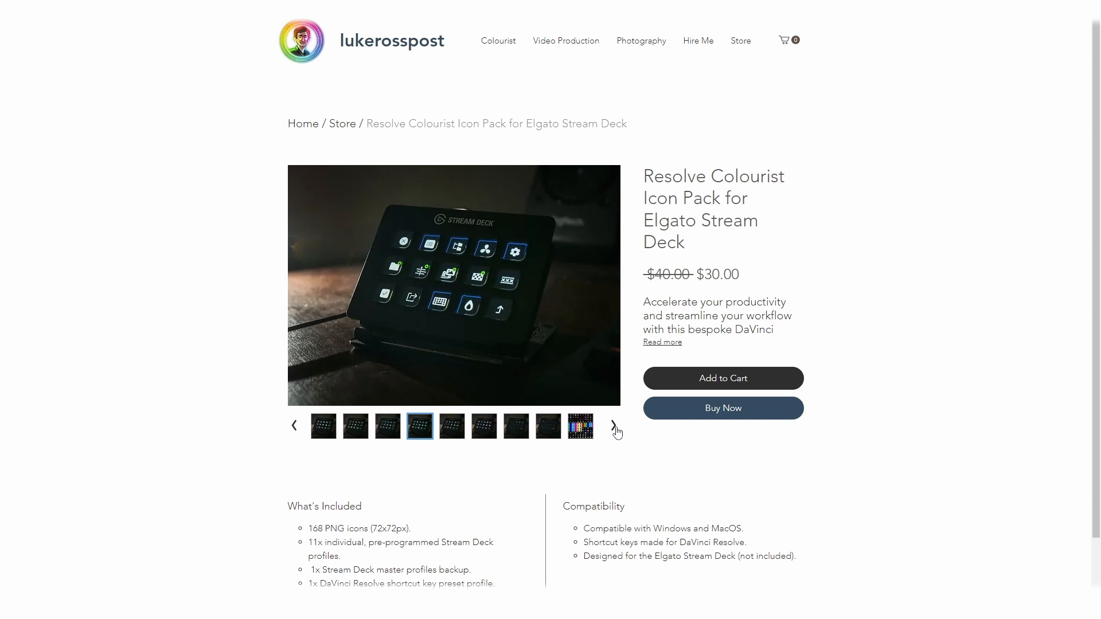
left_click(580, 427)
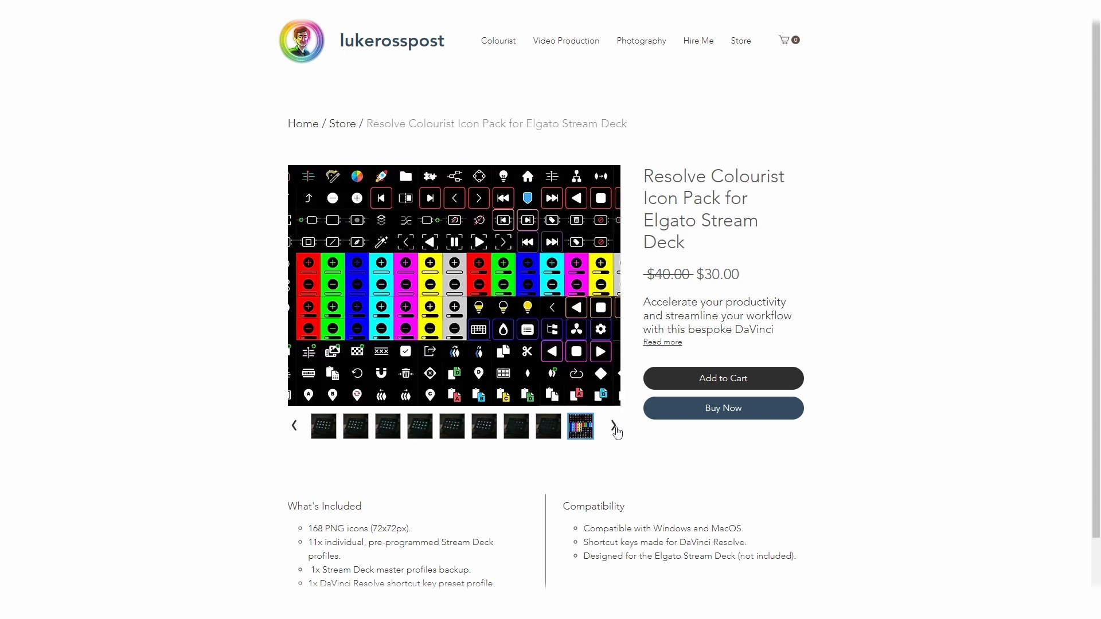
left_click(614, 428)
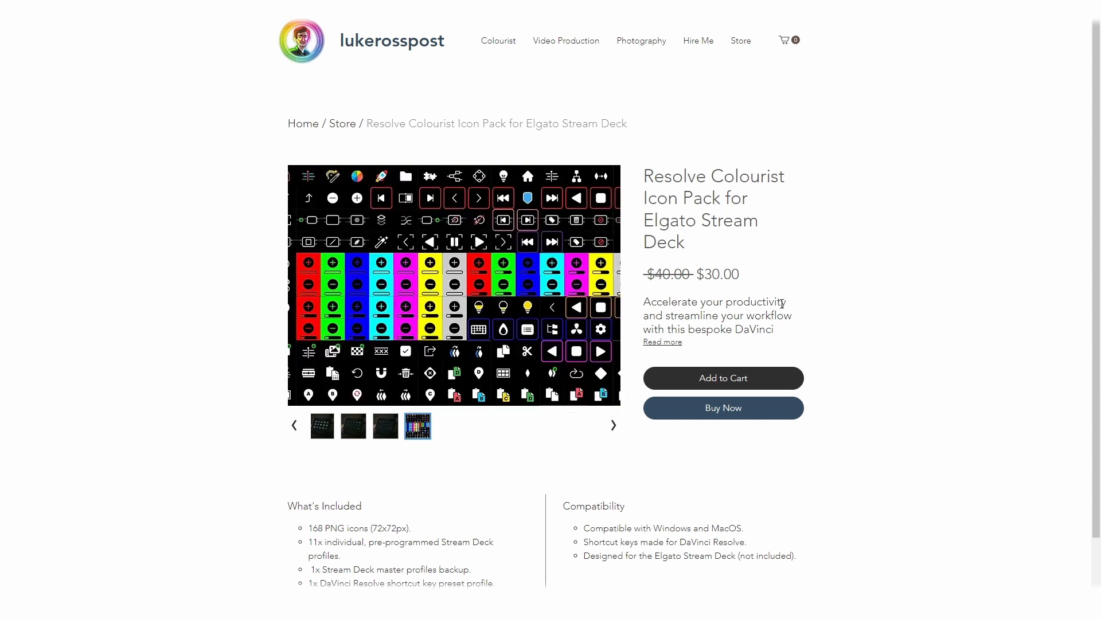